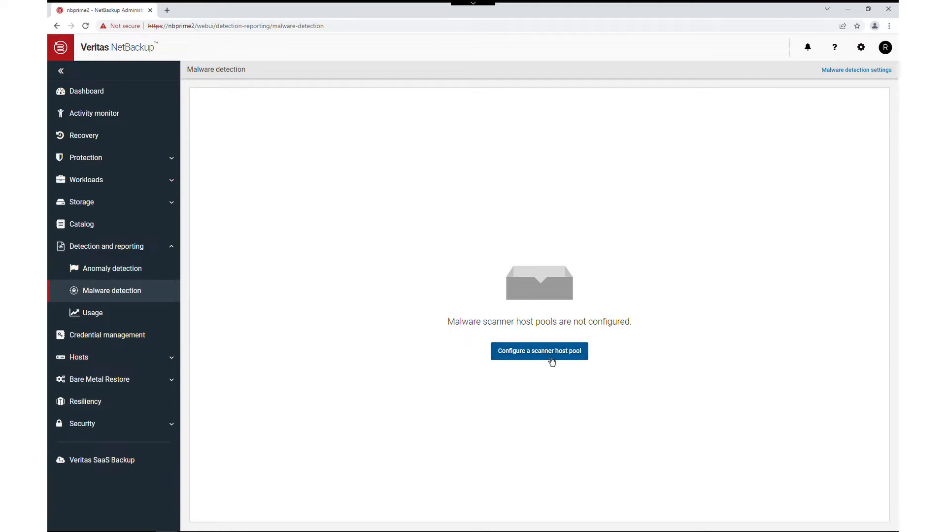
# Start configuring a scanner host pool from the Malware detection page
pyautogui.click(537, 351)
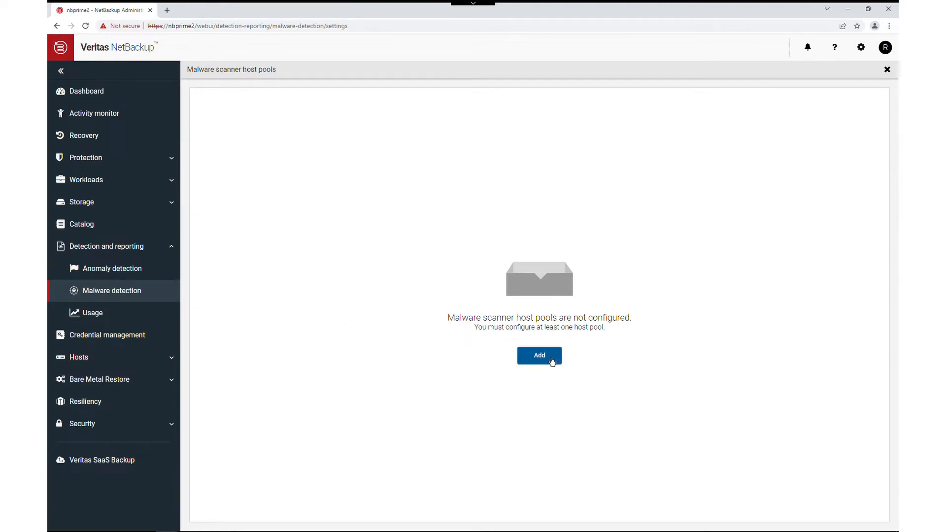
# Add host pool malware-3 using NetBackup Malware Scanner over NFS and continue to add hosts
pyautogui.click(538, 355)
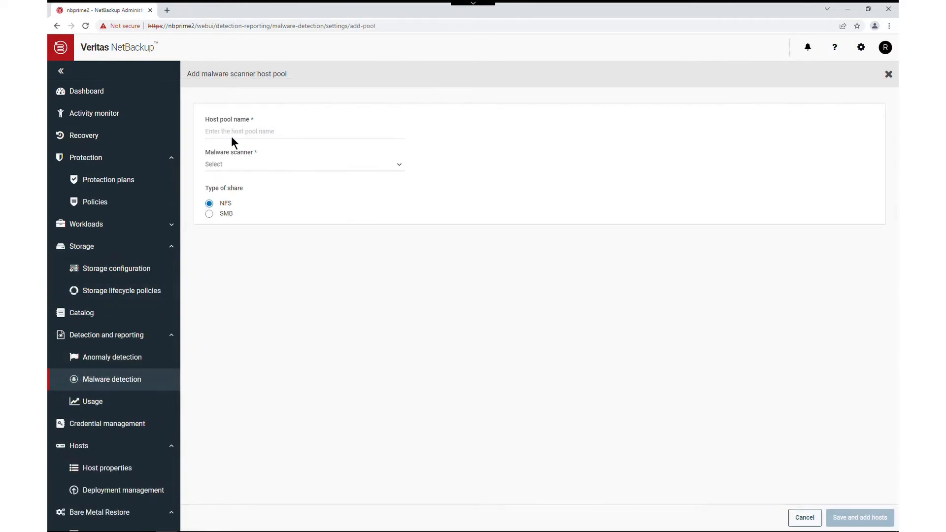
pyautogui.write('malware')
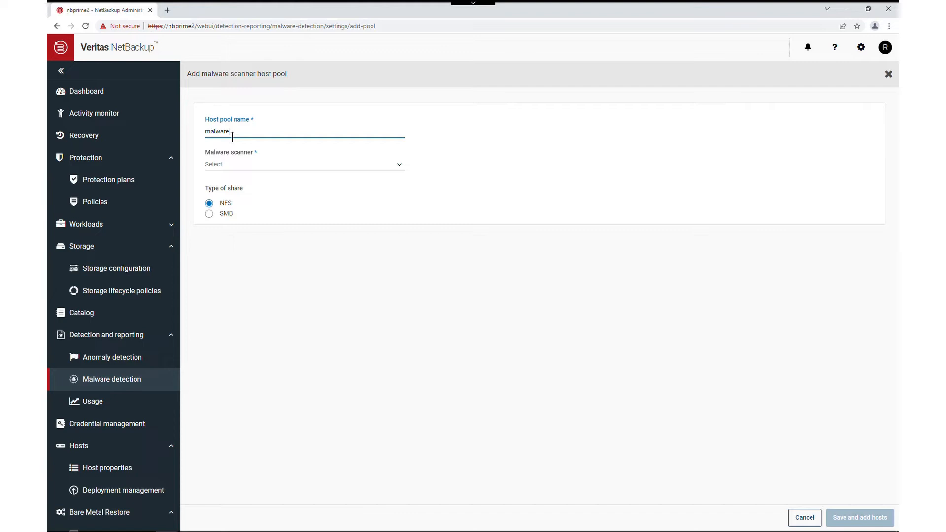
pyautogui.click(305, 163)
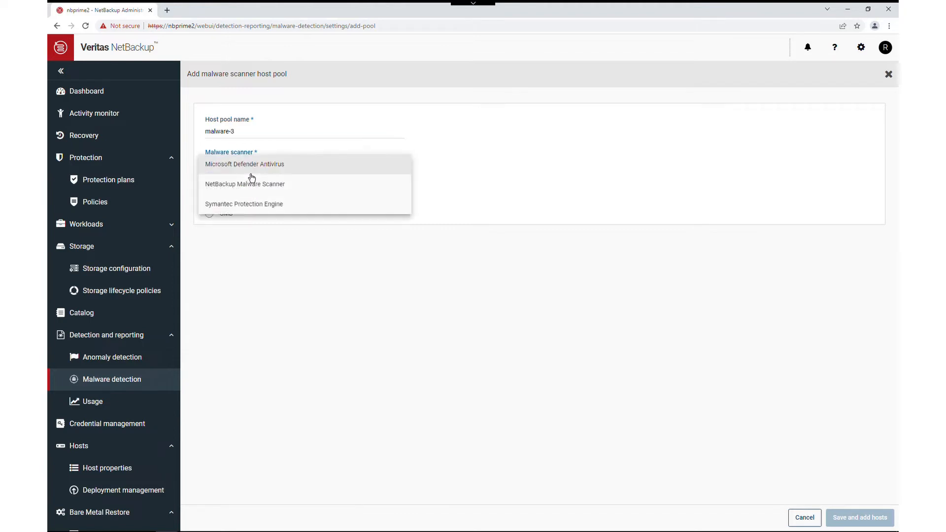
pyautogui.click(244, 185)
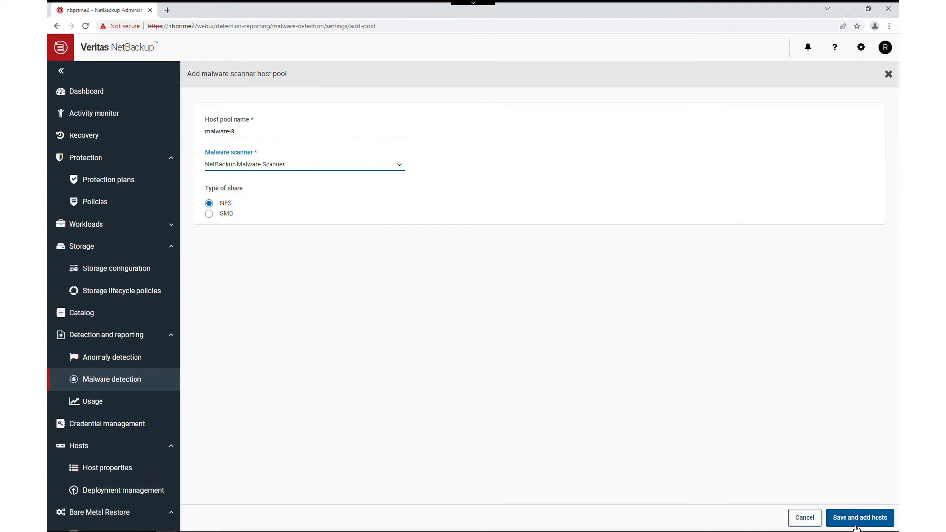
pyautogui.click(859, 518)
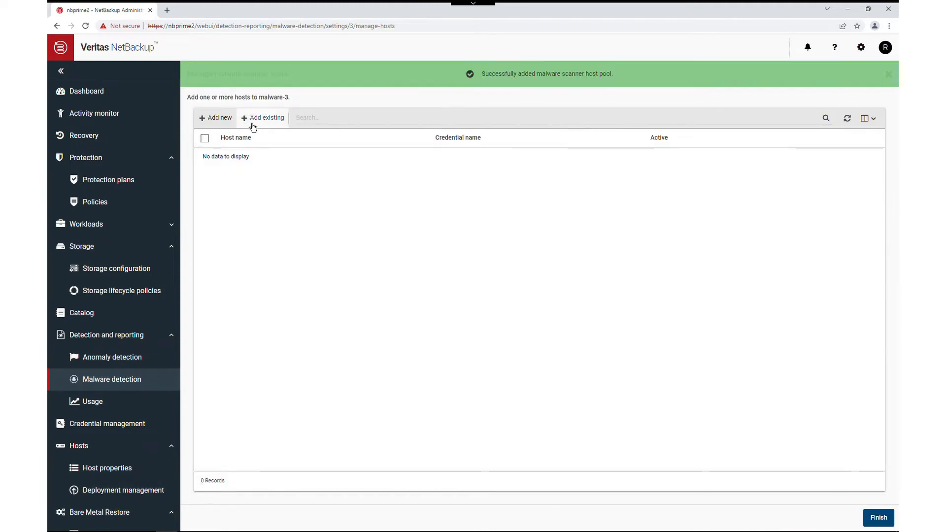
# Add scanner host nbprime2 to the pool and proceed to manage its credentials
pyautogui.click(216, 117)
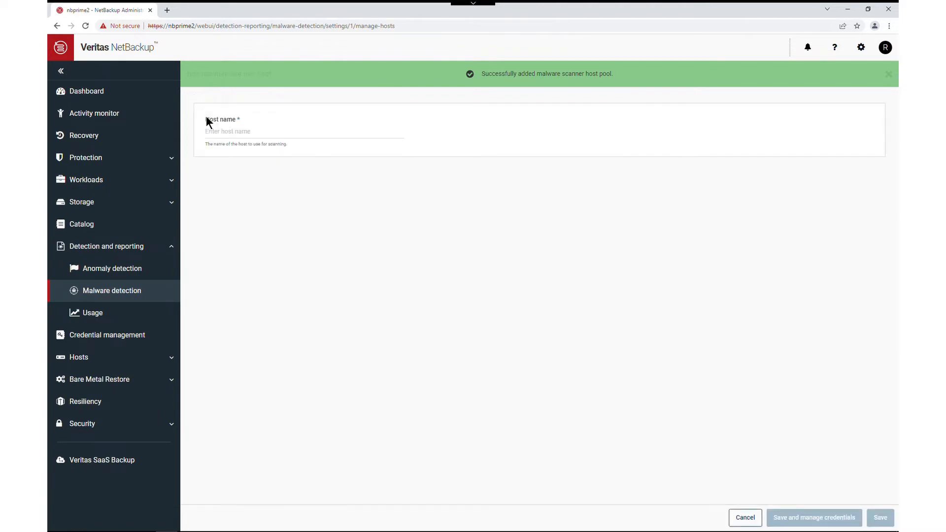
pyautogui.write('n')
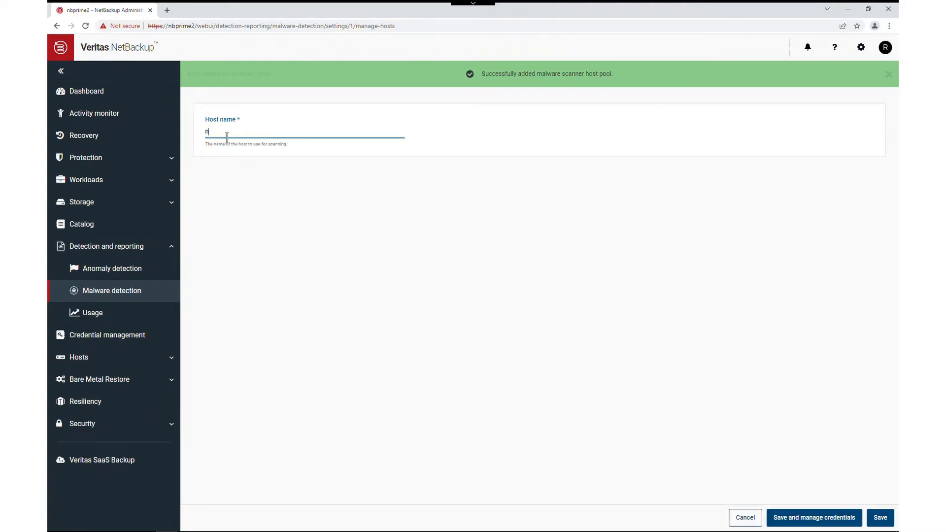
pyautogui.write('bprime2')
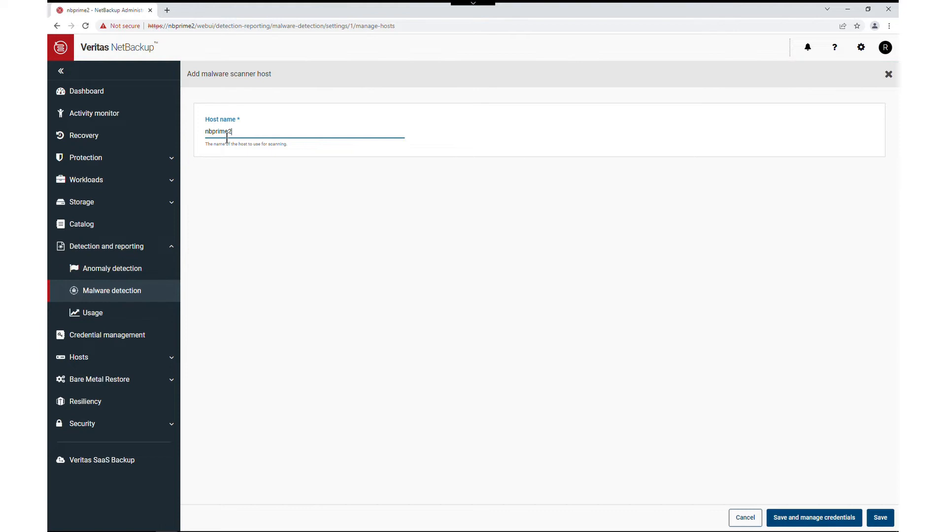
pyautogui.moveTo(813, 474)
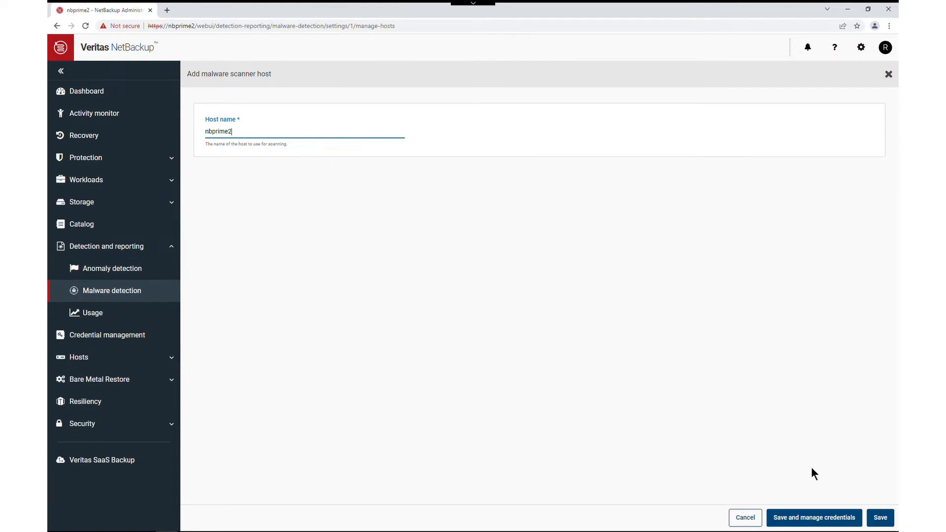
pyautogui.click(813, 517)
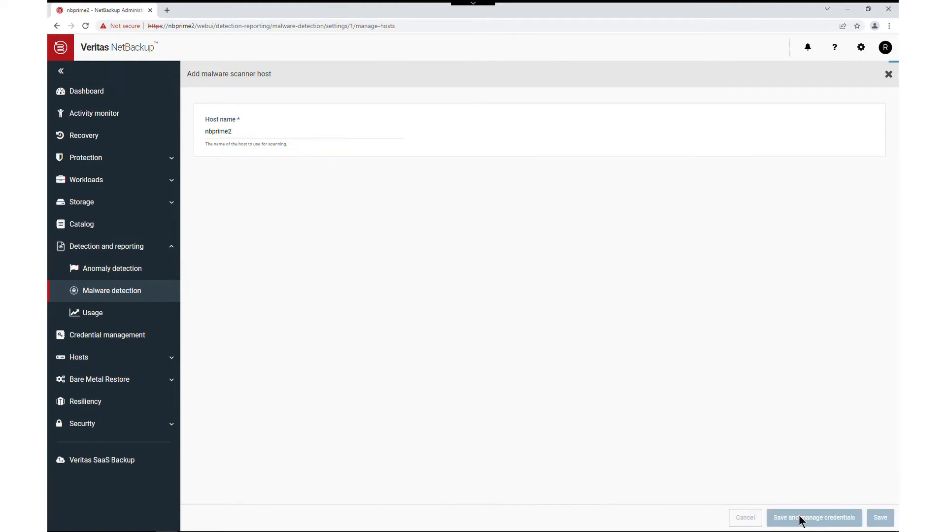
pyautogui.click(813, 517)
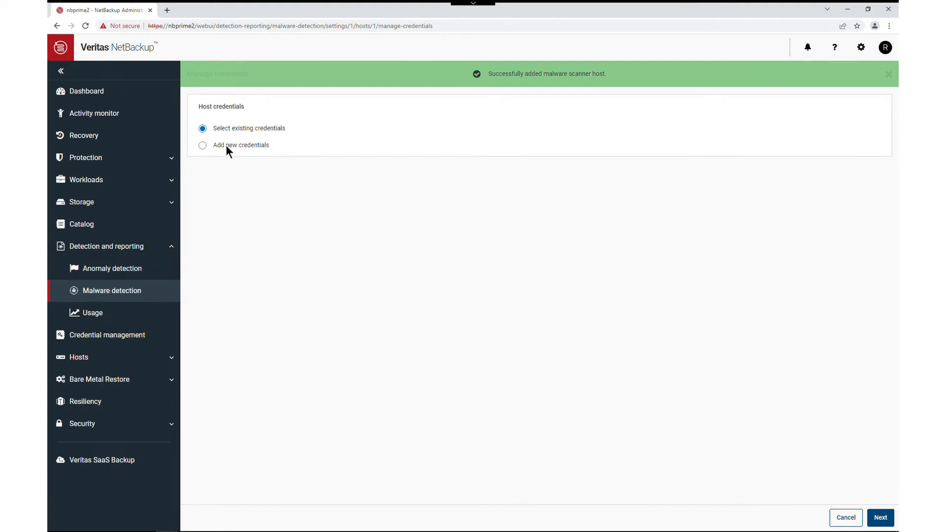
# Choose to create new credentials for nbprime2 and continue to the form
pyautogui.click(202, 145)
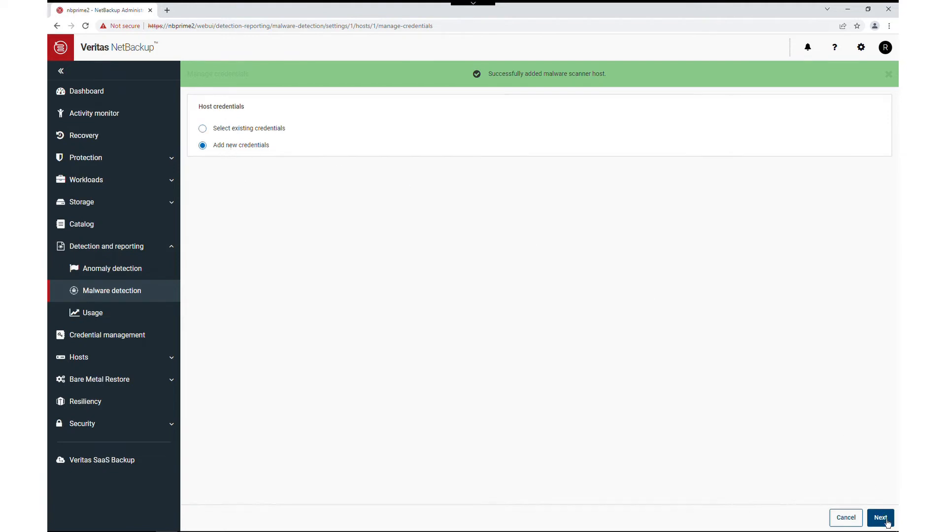
pyautogui.click(879, 517)
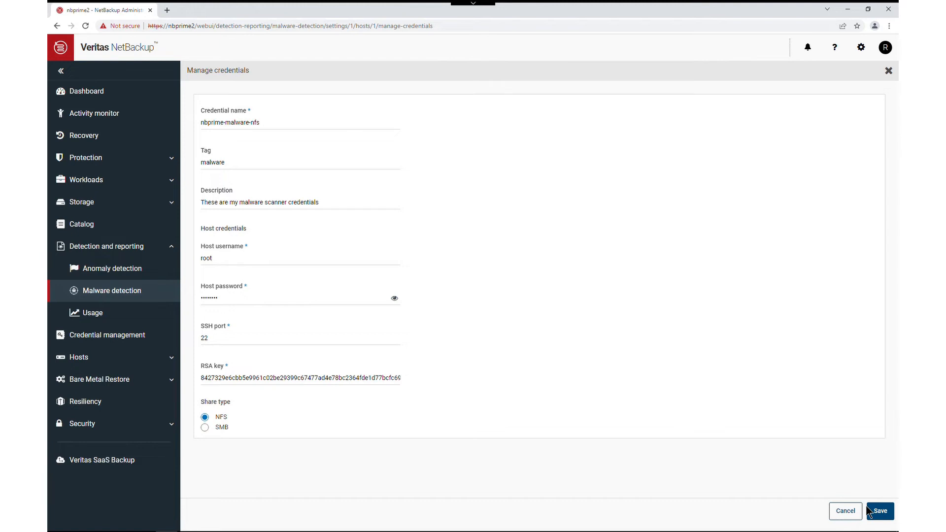
# Save the nbprime-malware-nfs credentials for root on SSH port 22 with the RSA key and NFS share
pyautogui.click(877, 511)
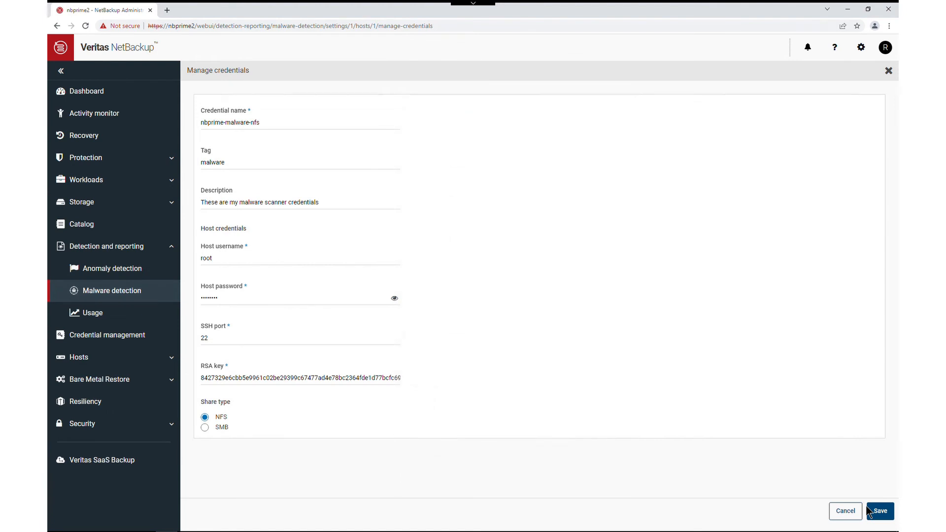
pyautogui.click(878, 511)
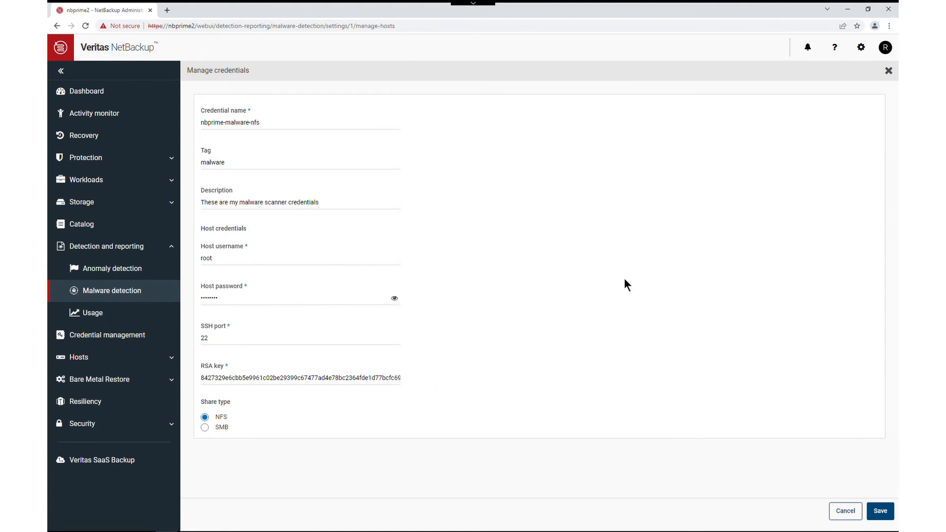
# Confirm nbprime2 is active in the scanner hosts list and finish the pool setup
pyautogui.click(878, 512)
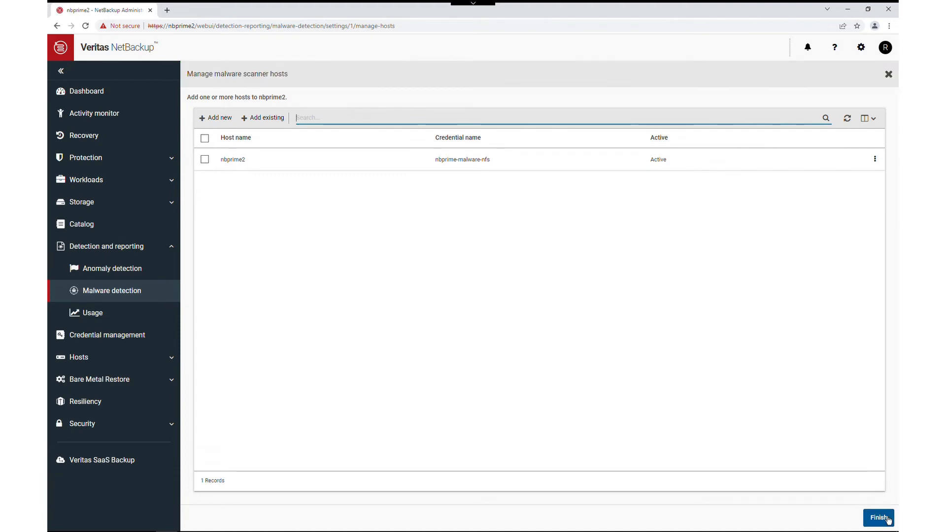
pyautogui.click(877, 517)
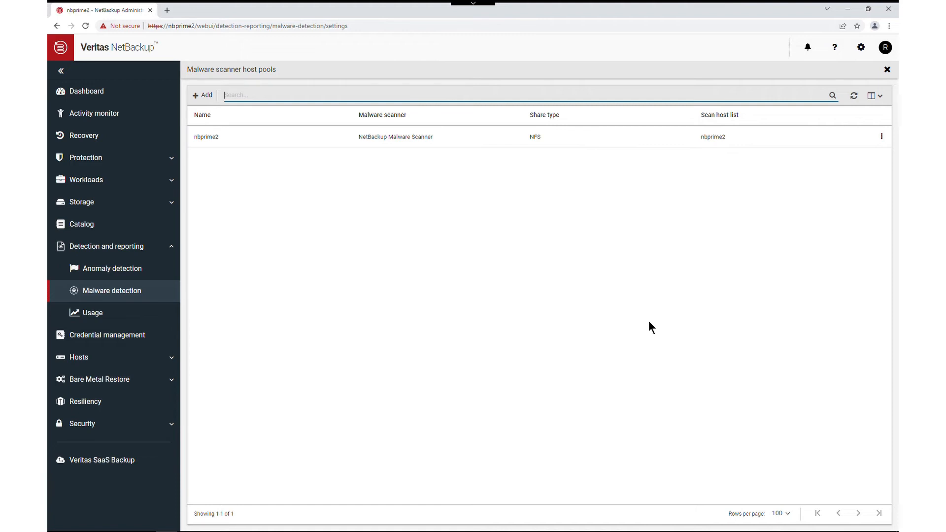
pyautogui.moveTo(116, 297)
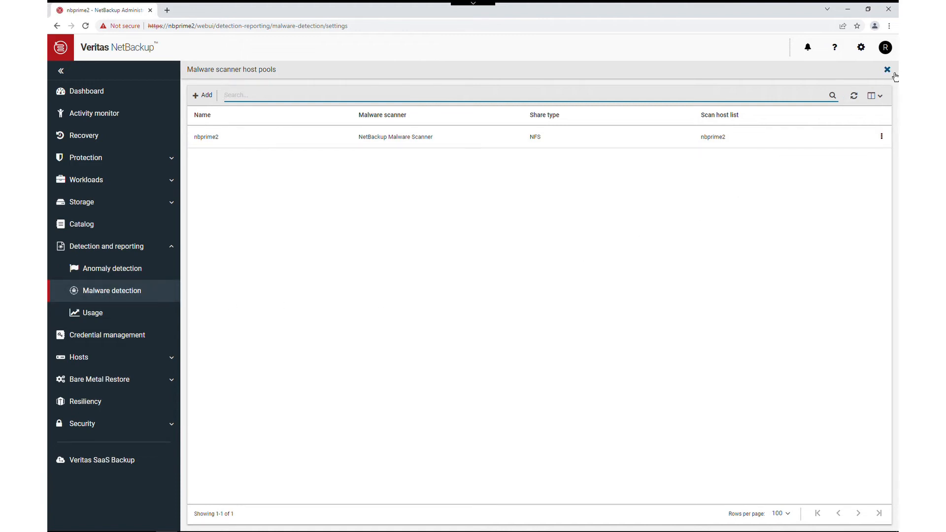
# Close the host pools panel and start a malware scan from the detection overview
pyautogui.click(886, 69)
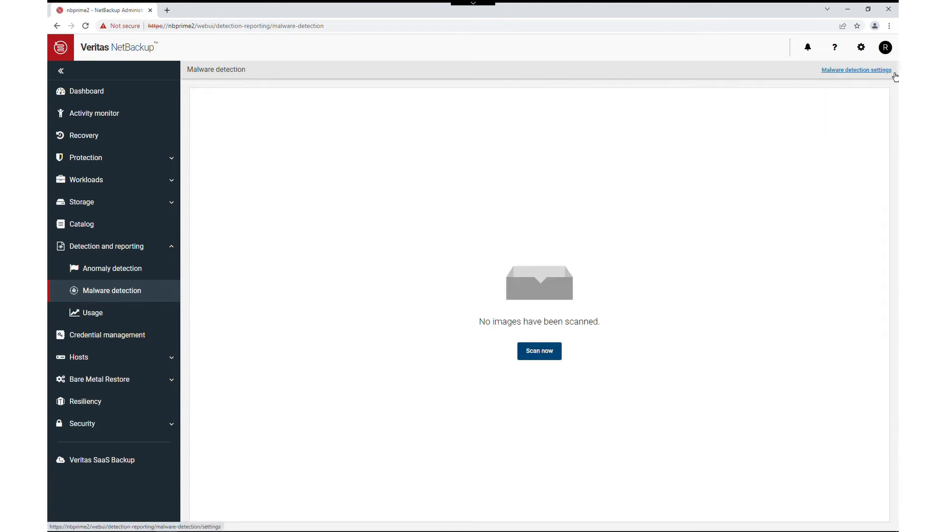
pyautogui.moveTo(124, 290)
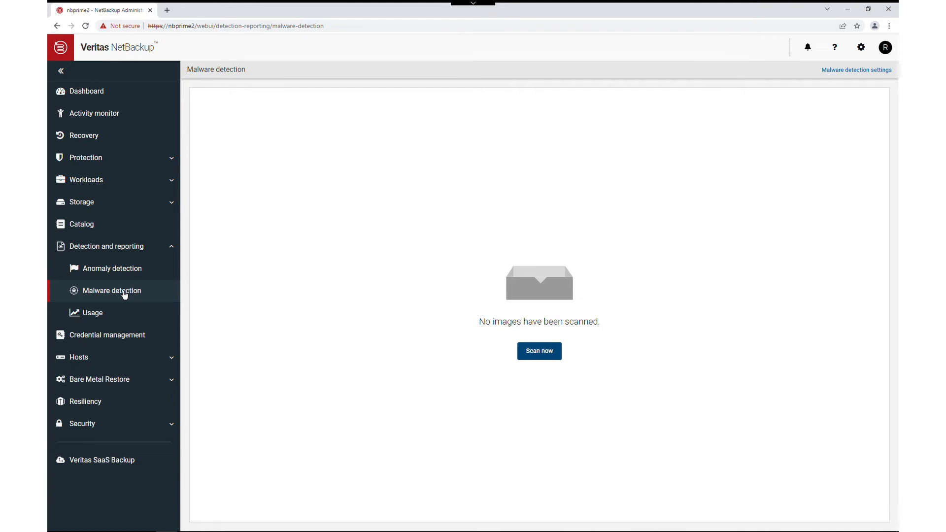
pyautogui.moveTo(447, 308)
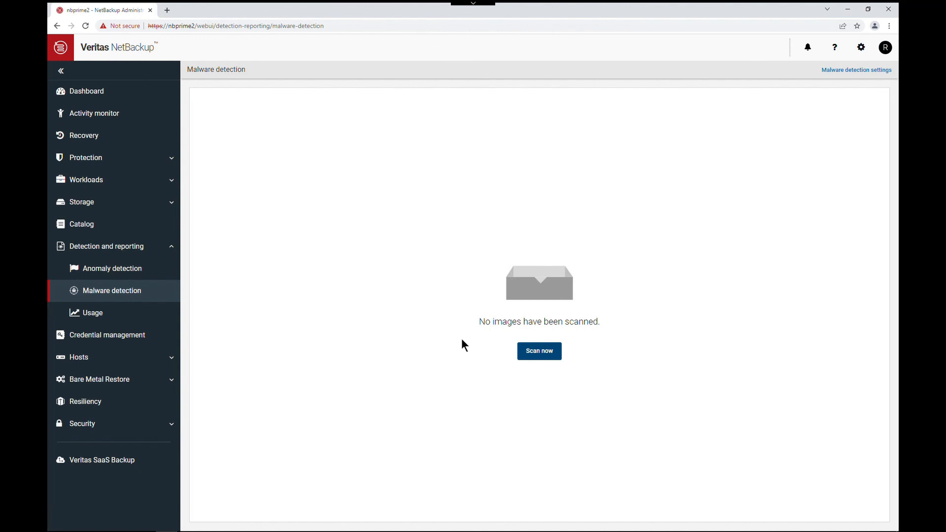
pyautogui.click(538, 350)
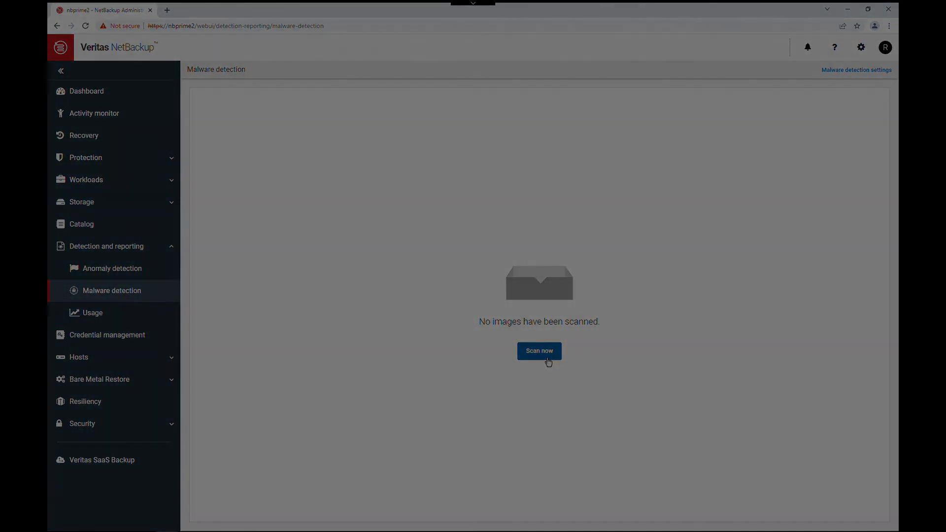